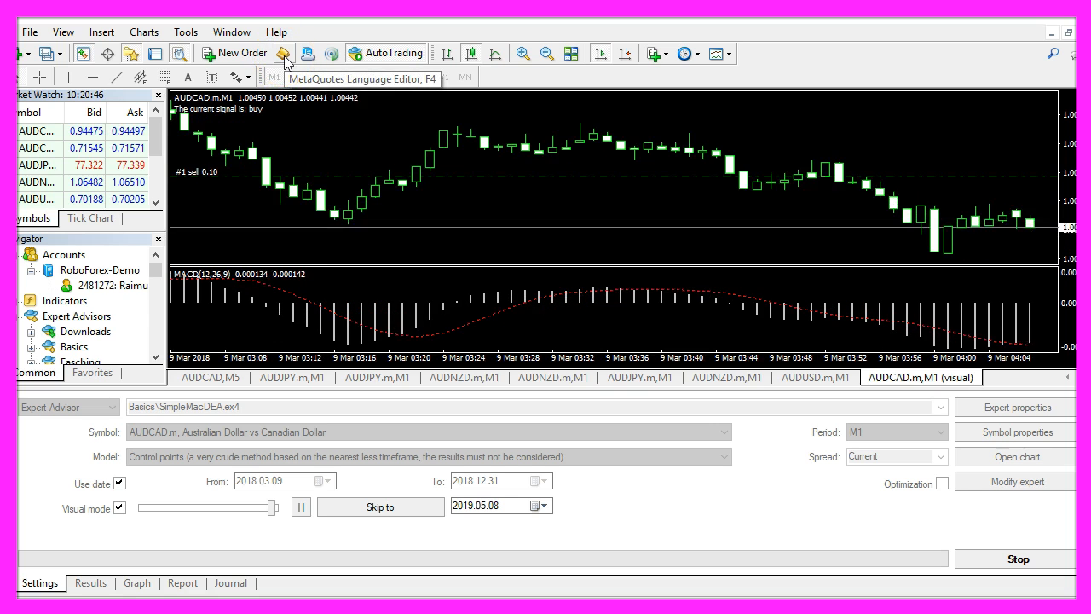
Start a new Expert Advisor from the template via MetaEditor's File > New wizard
click(284, 53)
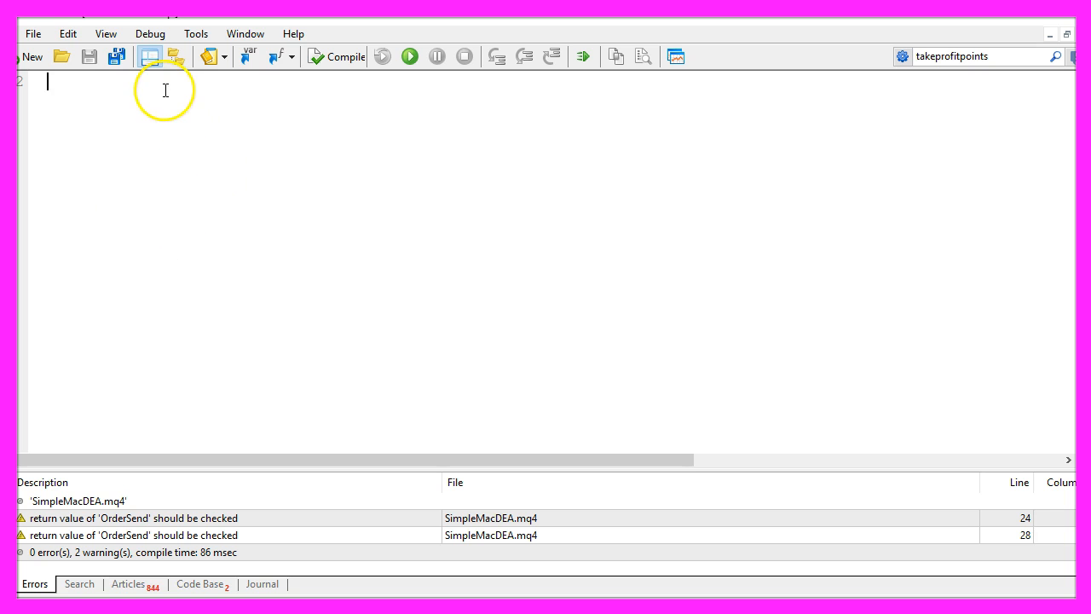
click(32, 34)
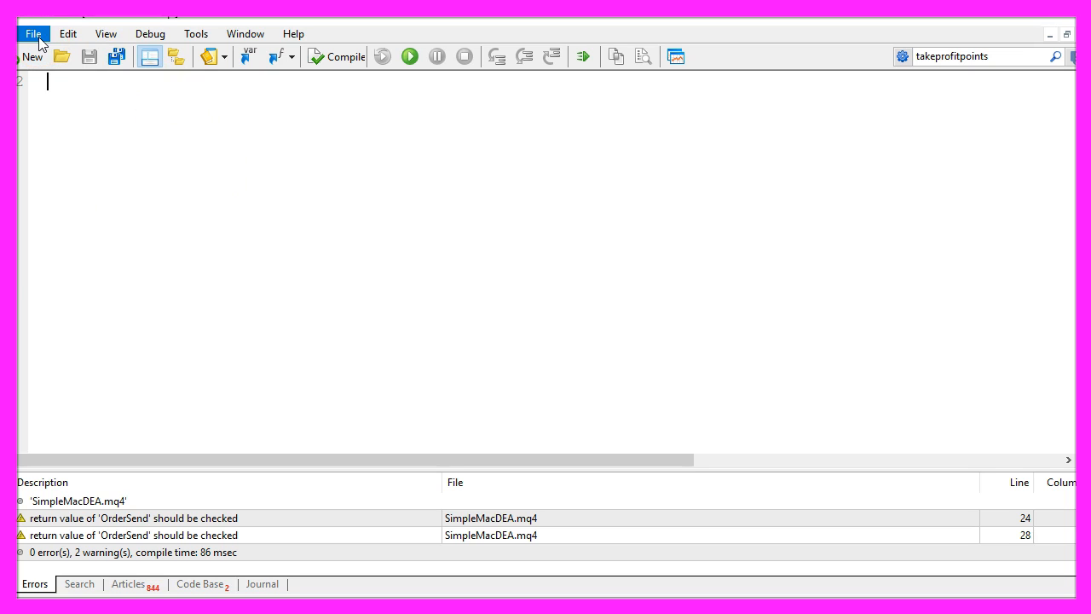
click(48, 56)
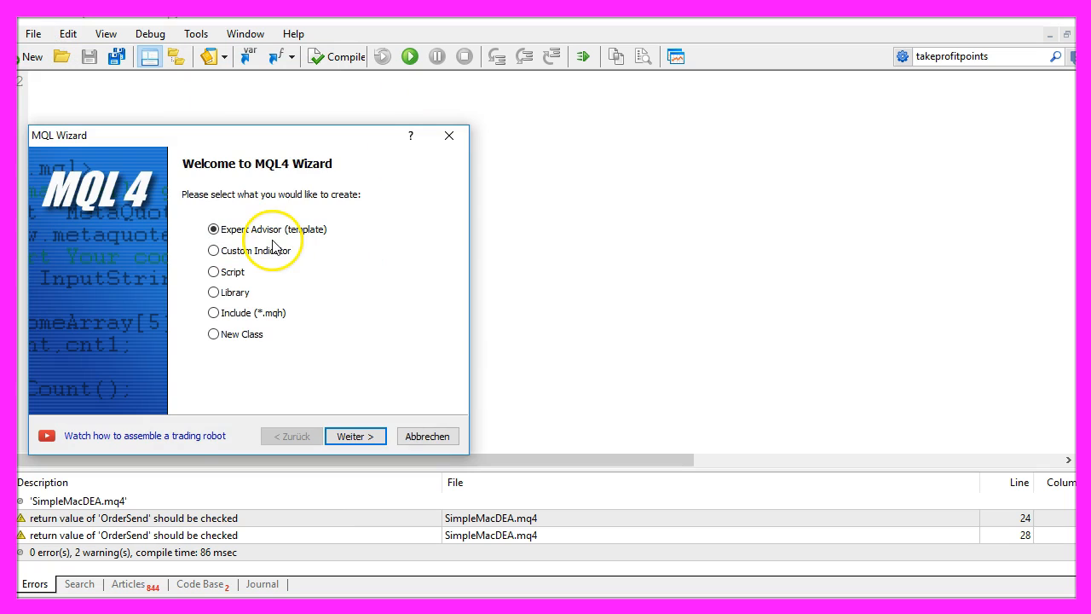
click(354, 437)
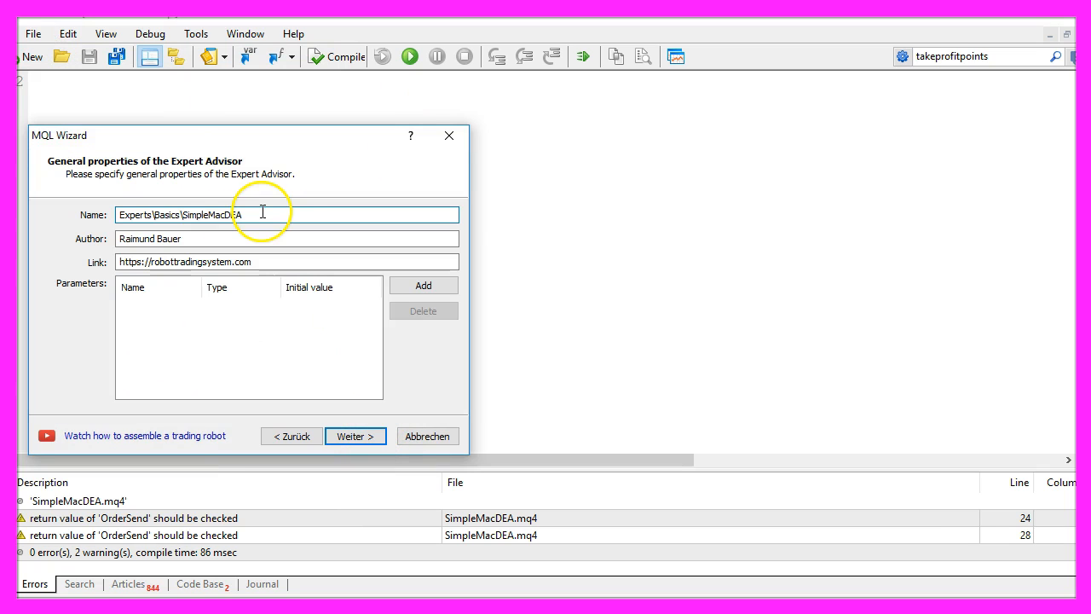
Name the advisor Experts\Basics\SimpleMacDEA and continue to the event handler choices
double_click(214, 215)
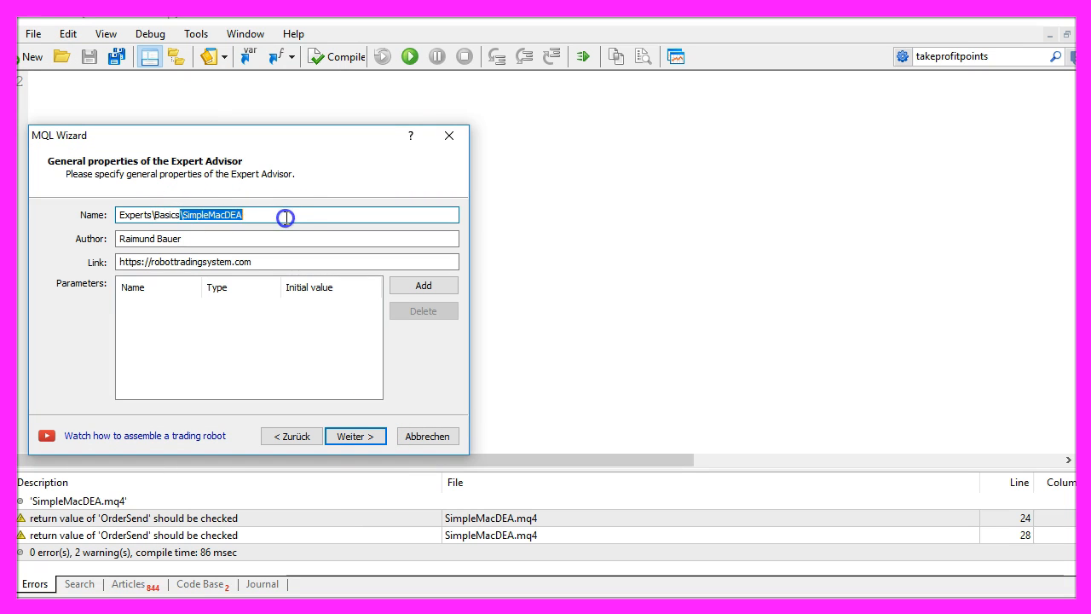
mouse_move(358, 410)
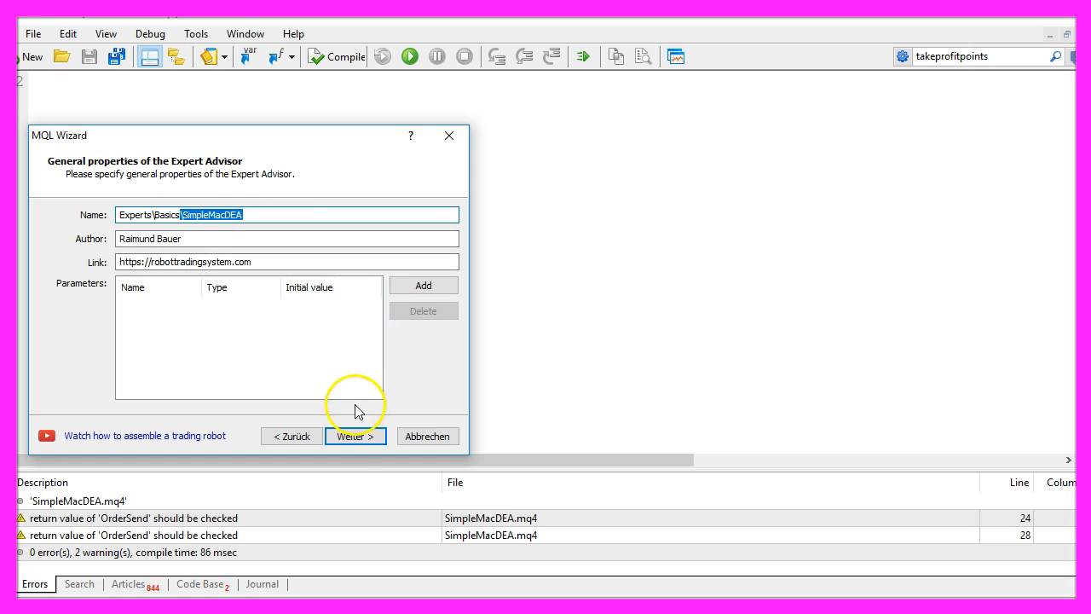
click(354, 437)
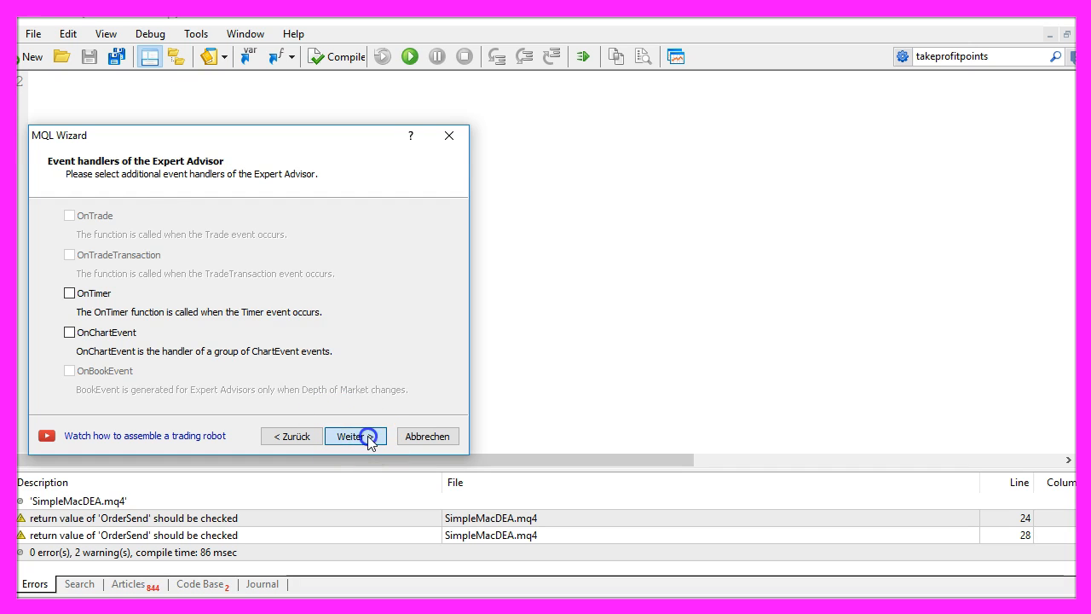
Generate SimpleMacDEA.mq4 and add a commented empty string variable 'signal' inside OnTick
click(351, 437)
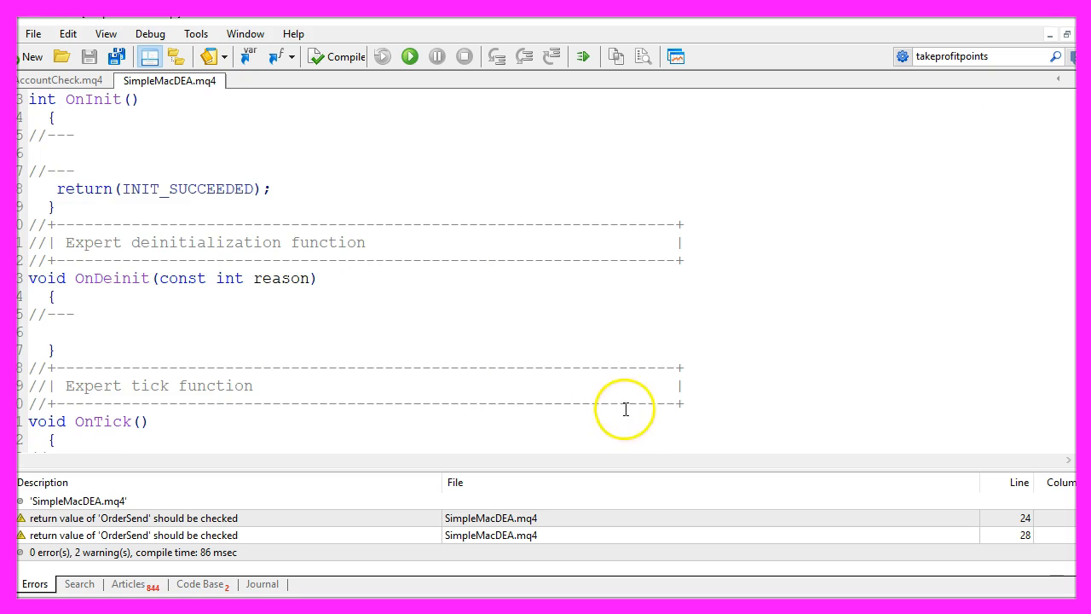
key(ctrl+a)
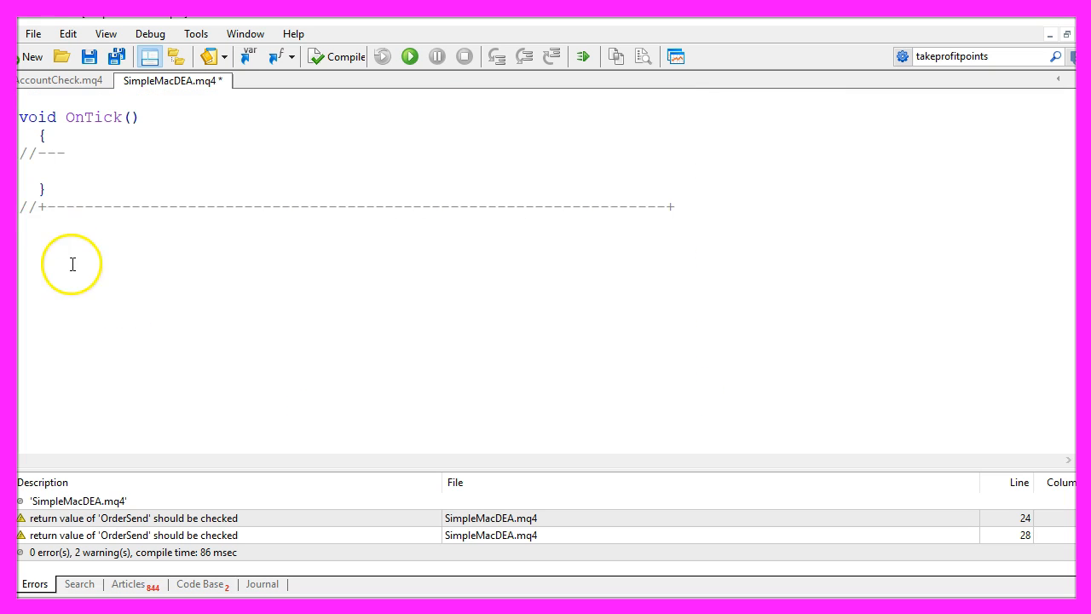
drag(42, 135, 43, 179)
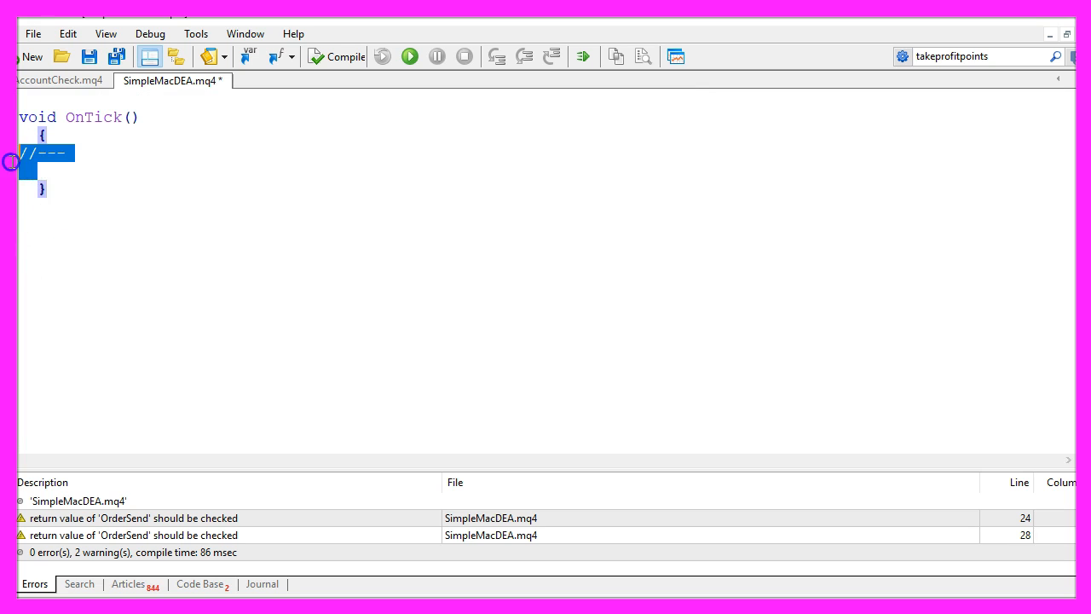
text(We create a string variable for the signal)
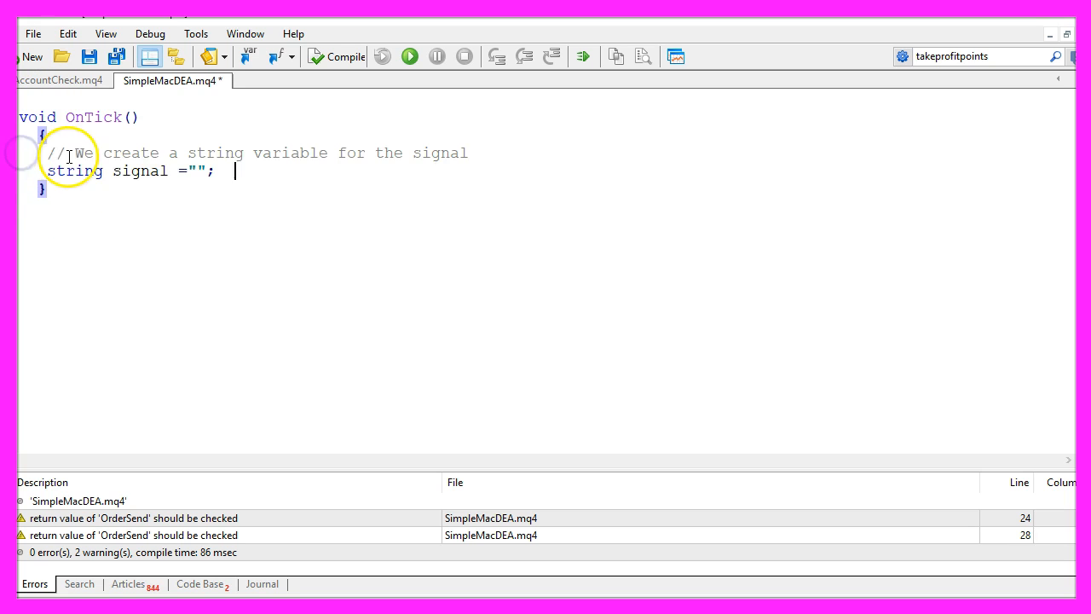
double_click(140, 170)
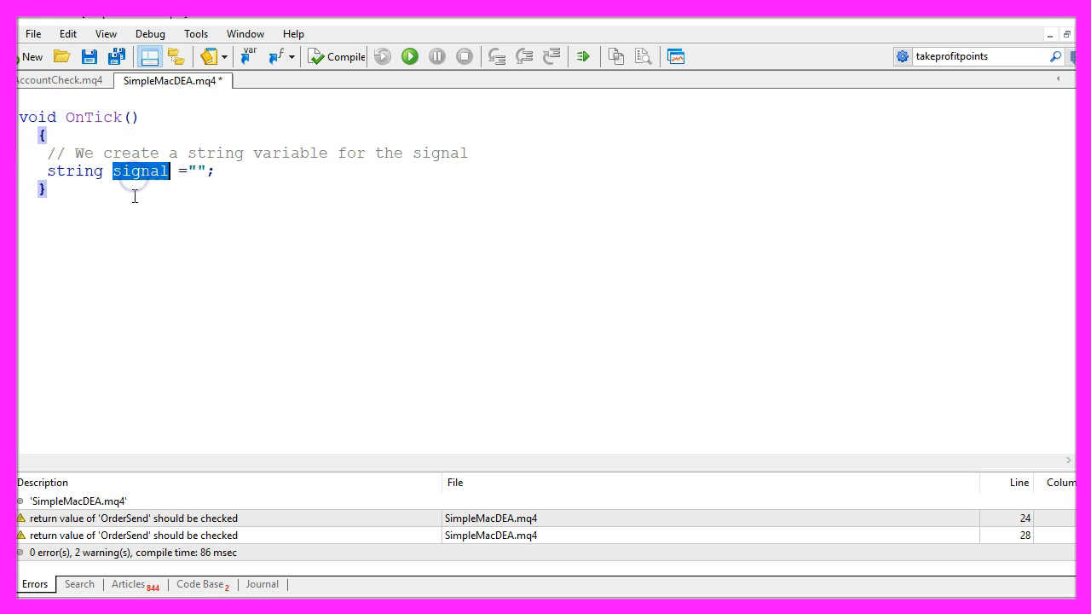
double_click(75, 171)
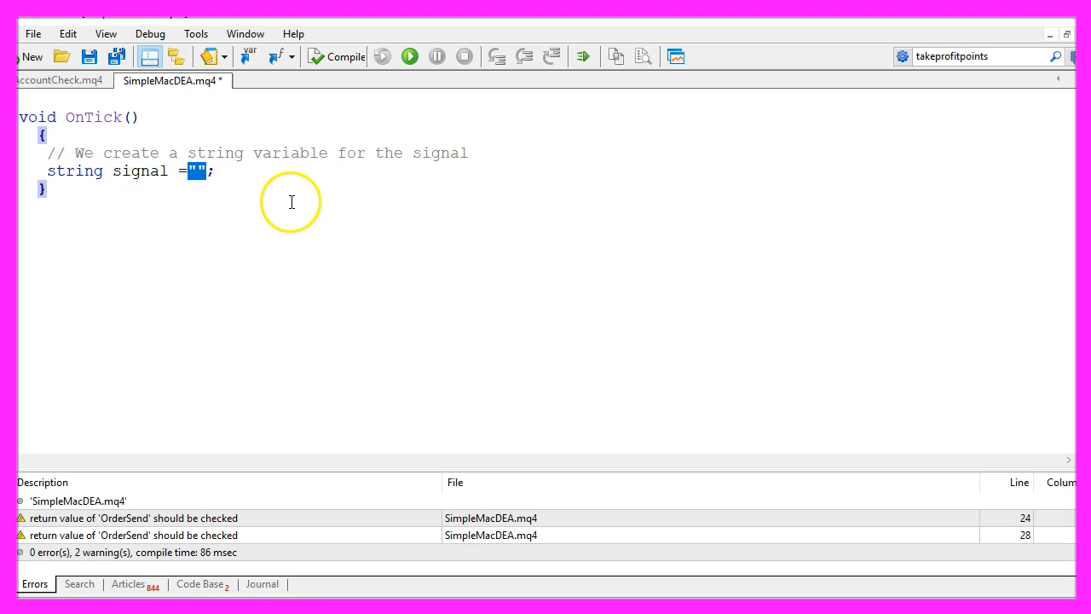
mouse_move(300, 211)
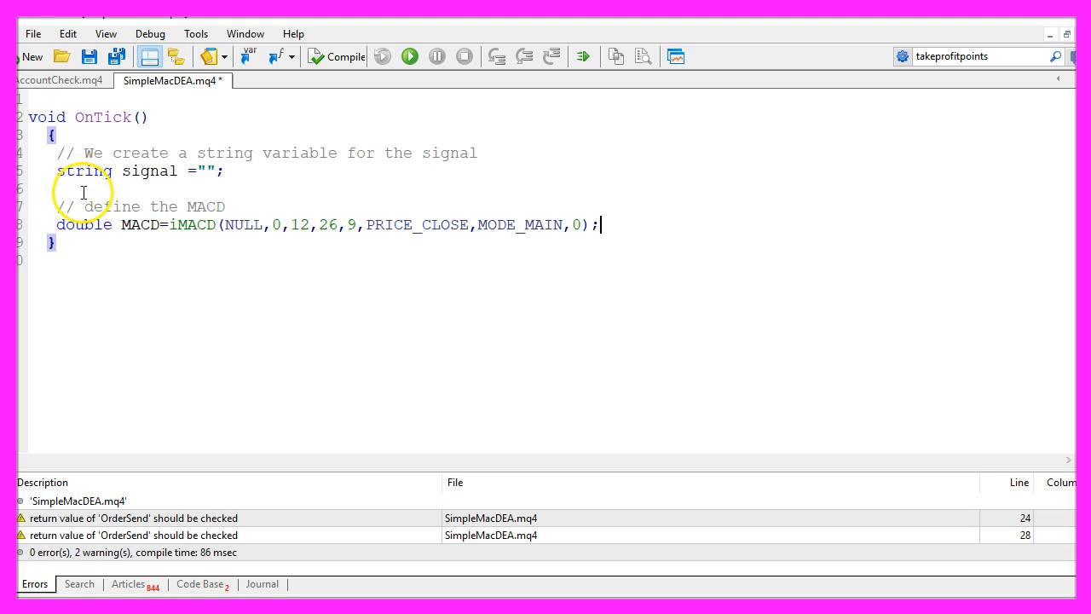
Replace NULL and 0 in the iMACD call with _Symbol and _Period, keeping 12, 26, 9 and shift 0
double_click(191, 225)
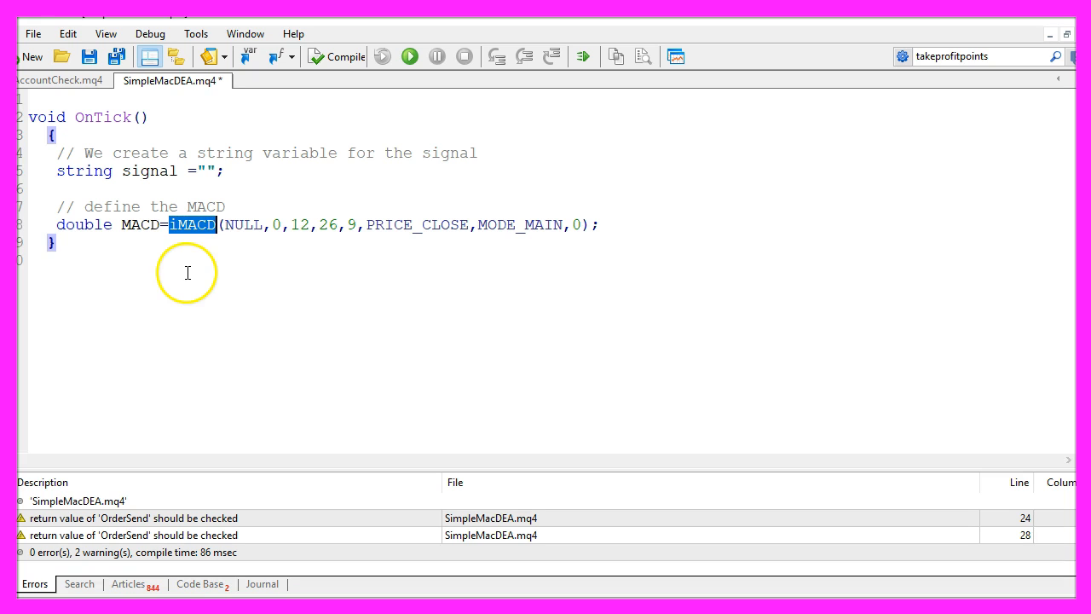
double_click(244, 225)
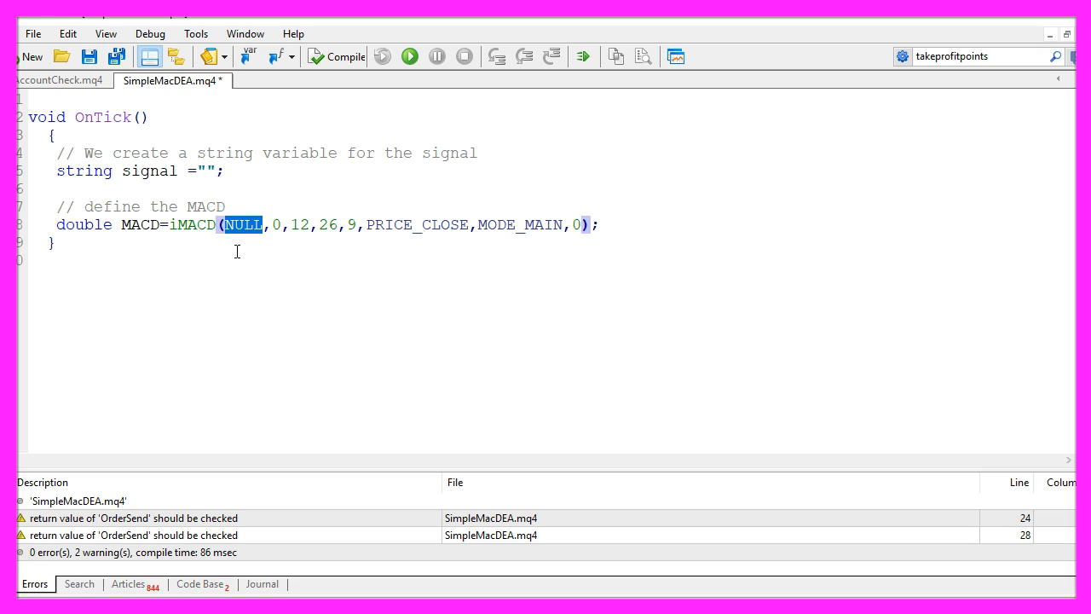
double_click(190, 225)
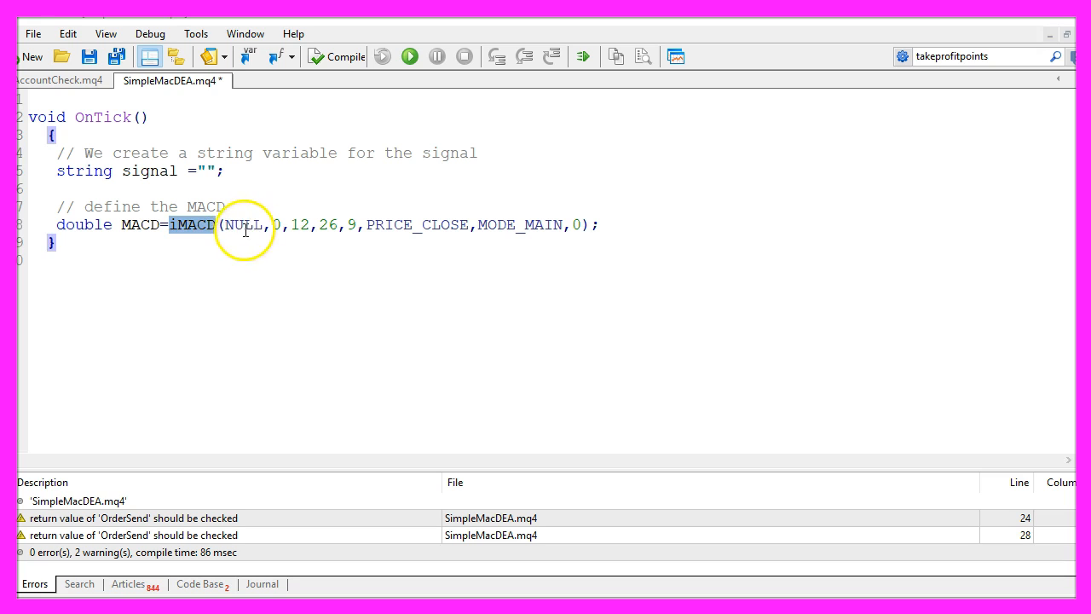
double_click(244, 225)
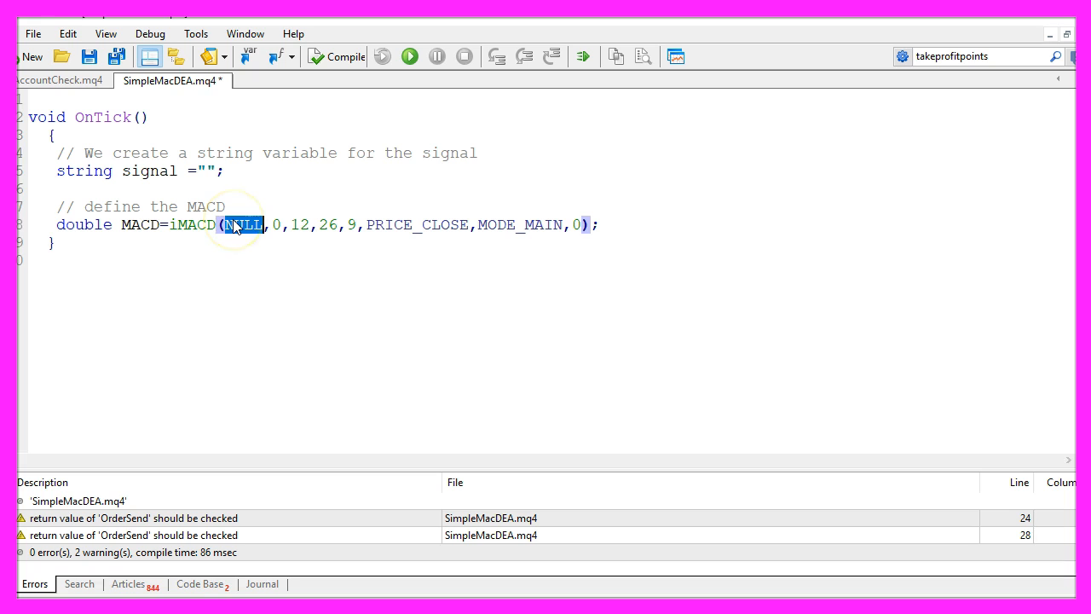
text(Symbol)
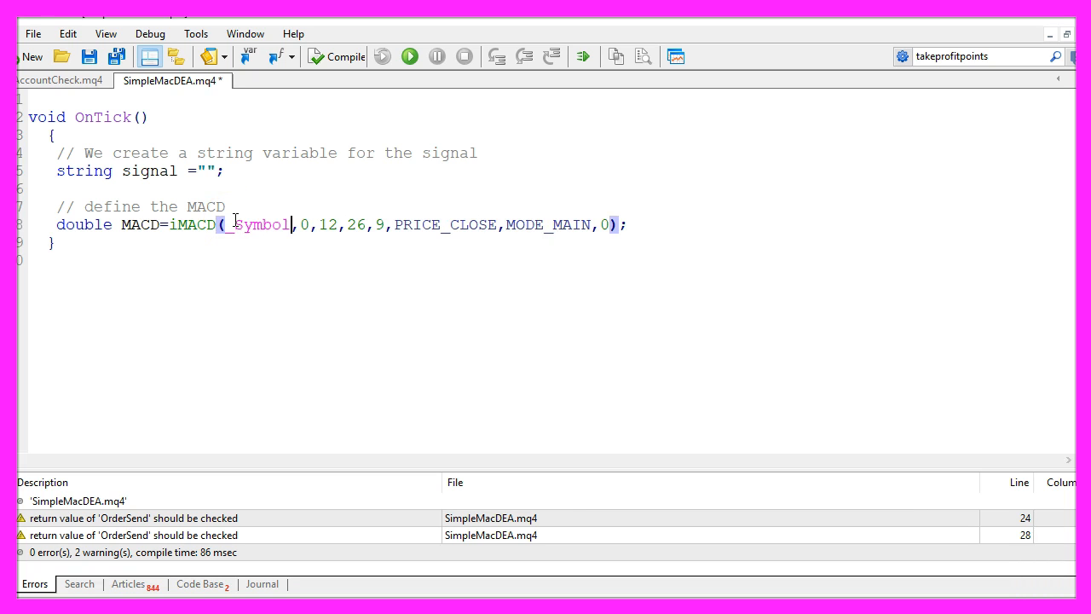
key(Backspace)
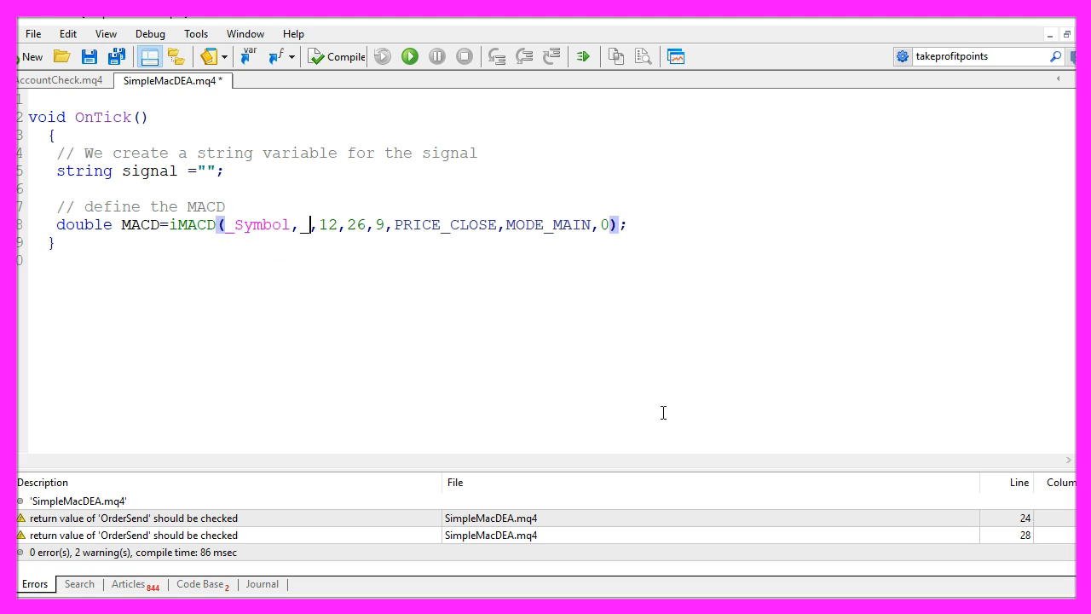
text(Period)
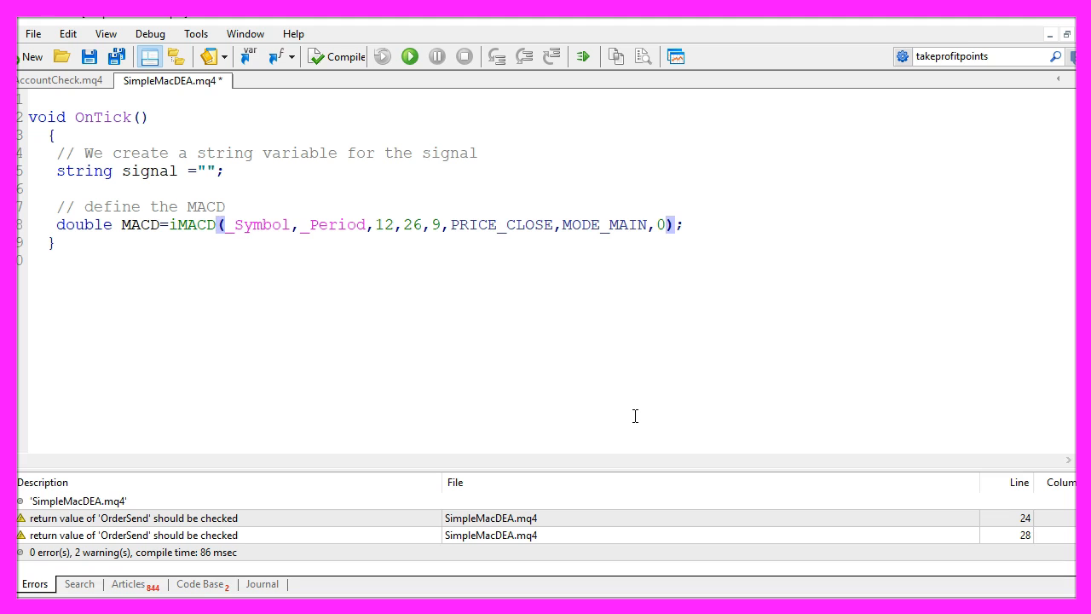
double_click(501, 225)
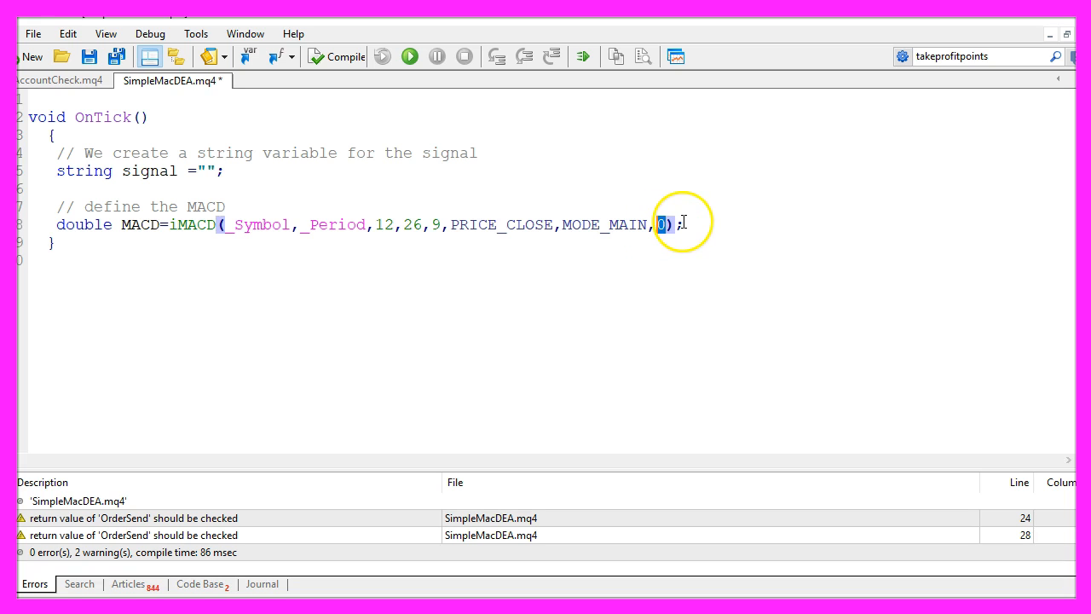
mouse_move(628, 225)
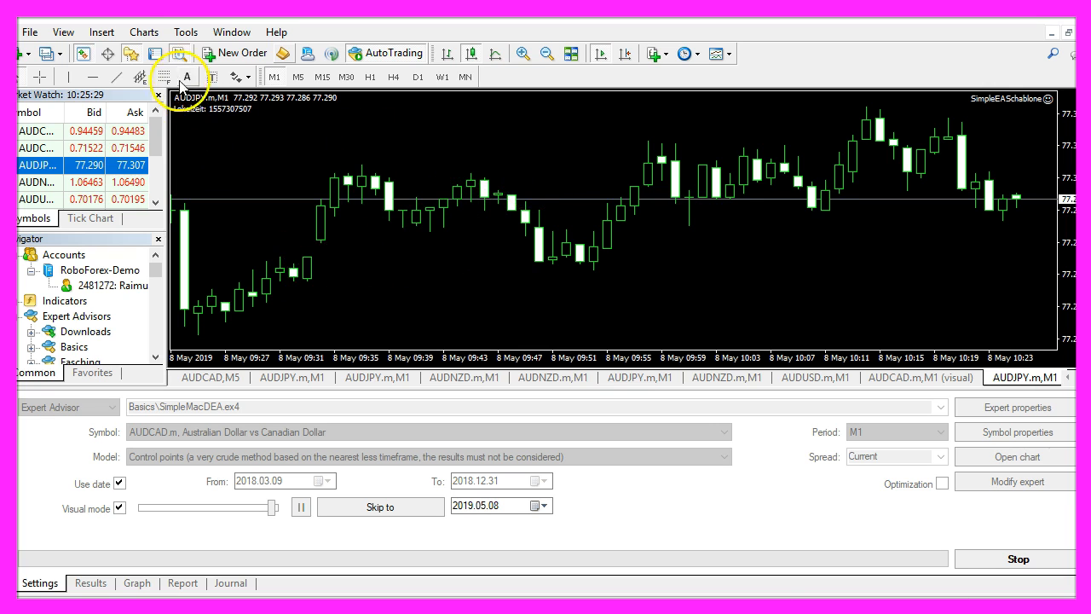
Choose the MACD oscillator from Insert > Indicators > Oscillators for the chart
click(100, 31)
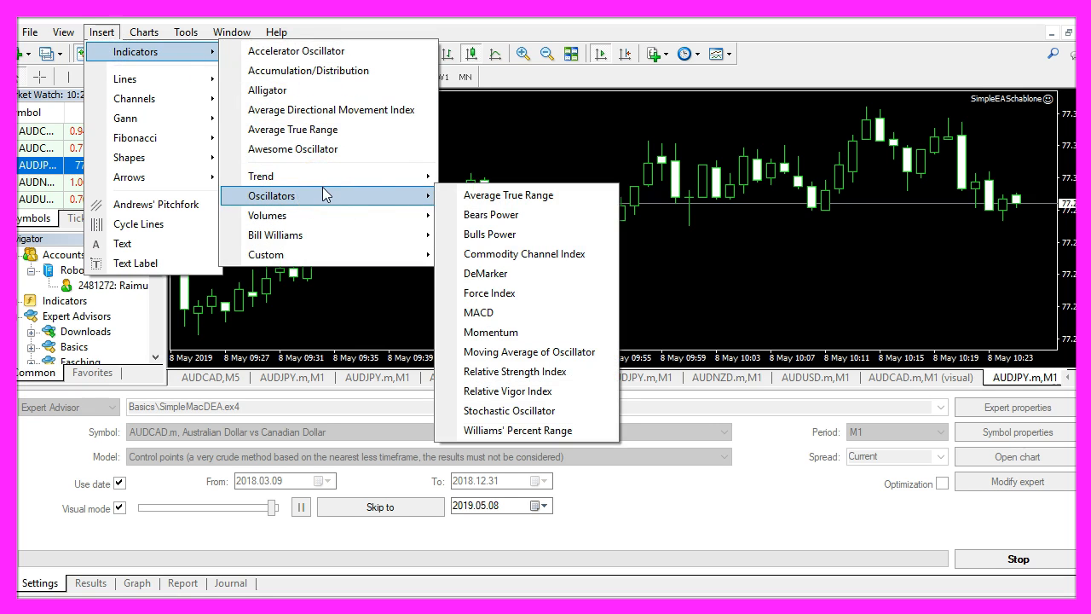
click(477, 312)
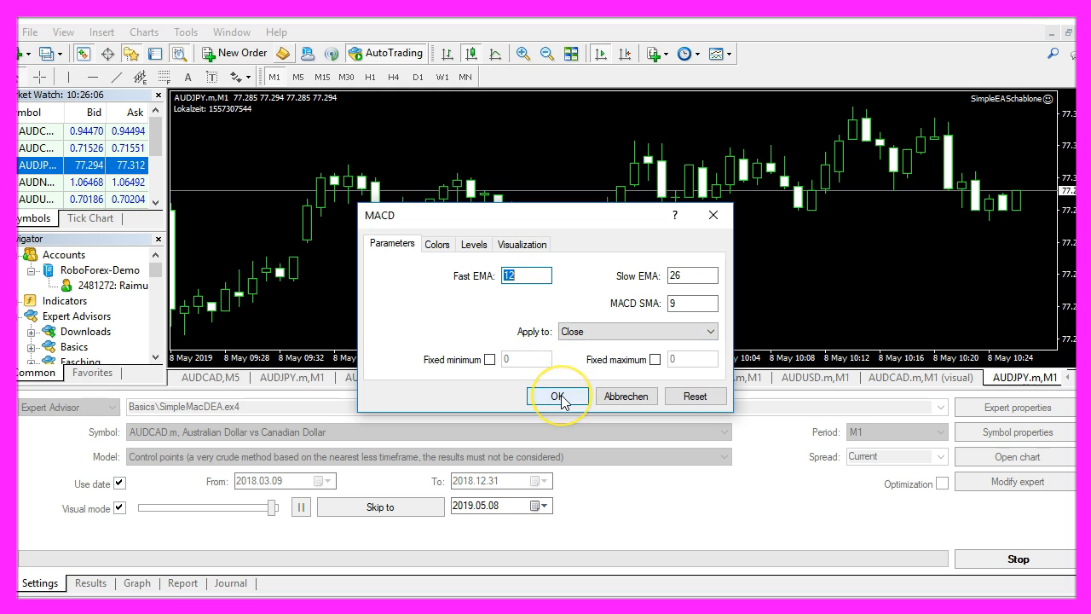
Apply the MACD (12,26,9) indicator below the chart and bring up the chart's context menu
click(559, 396)
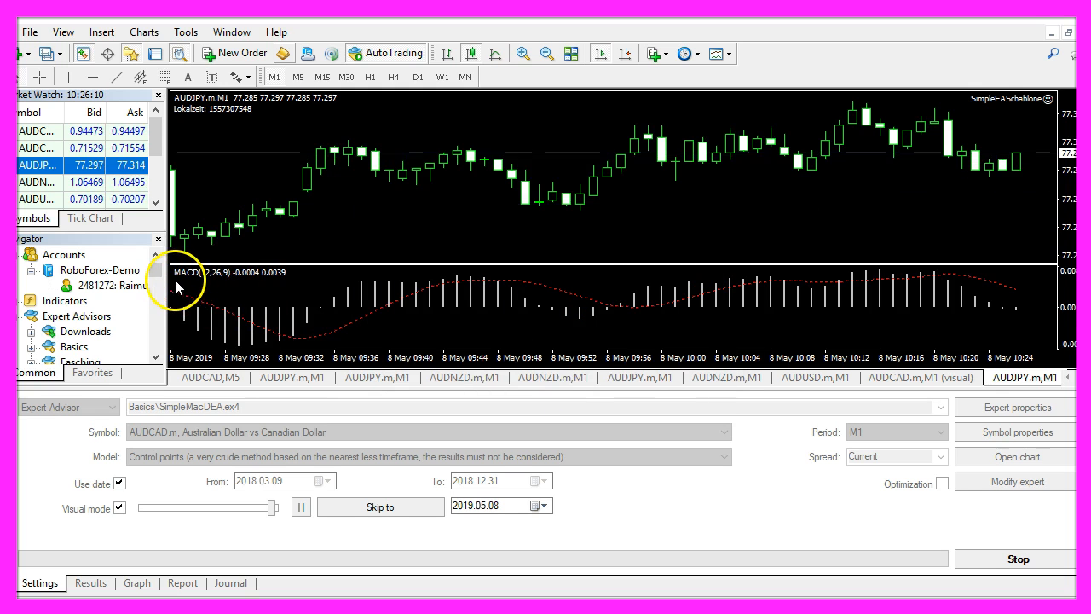
mouse_move(213, 286)
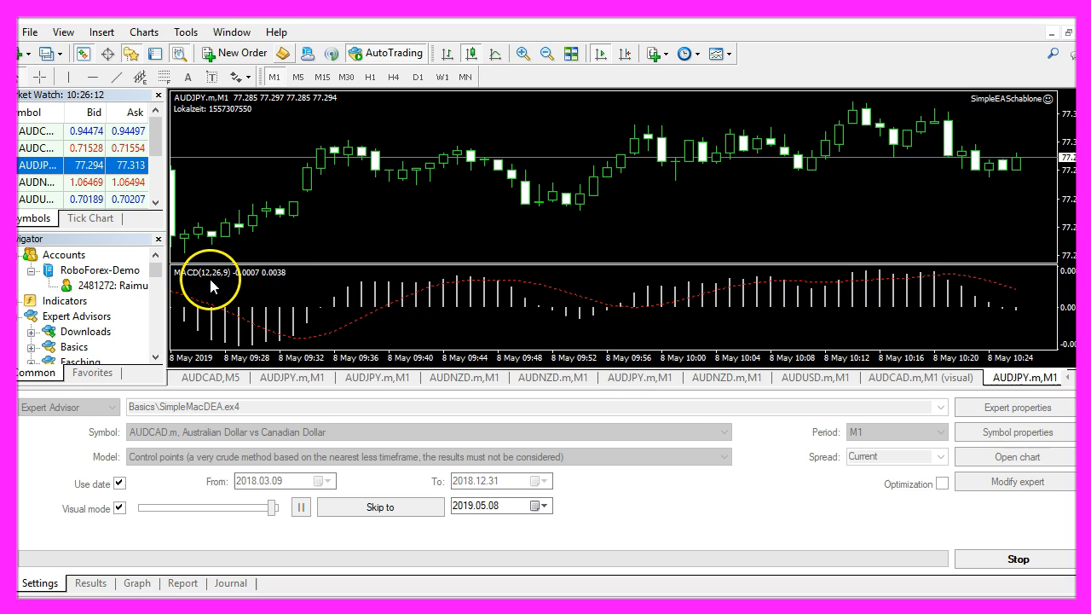
mouse_move(453, 300)
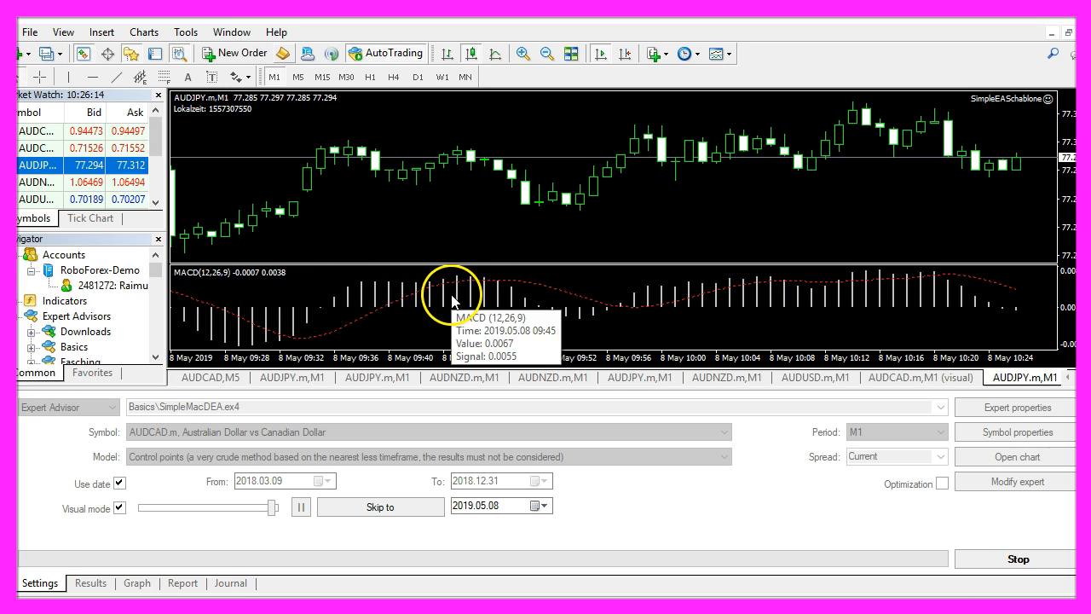
right_click(453, 301)
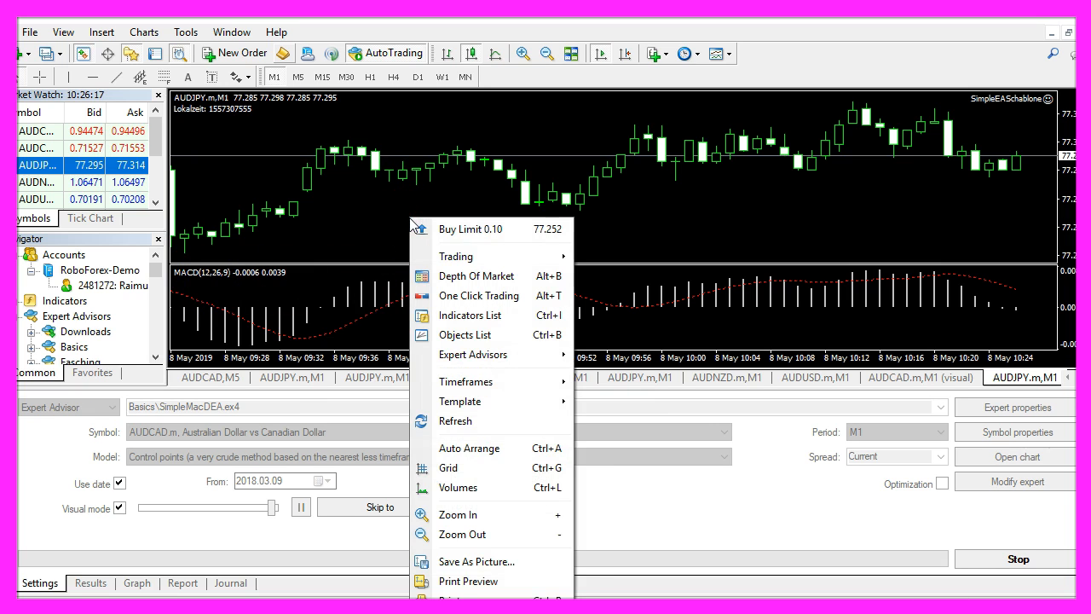
mouse_move(460, 400)
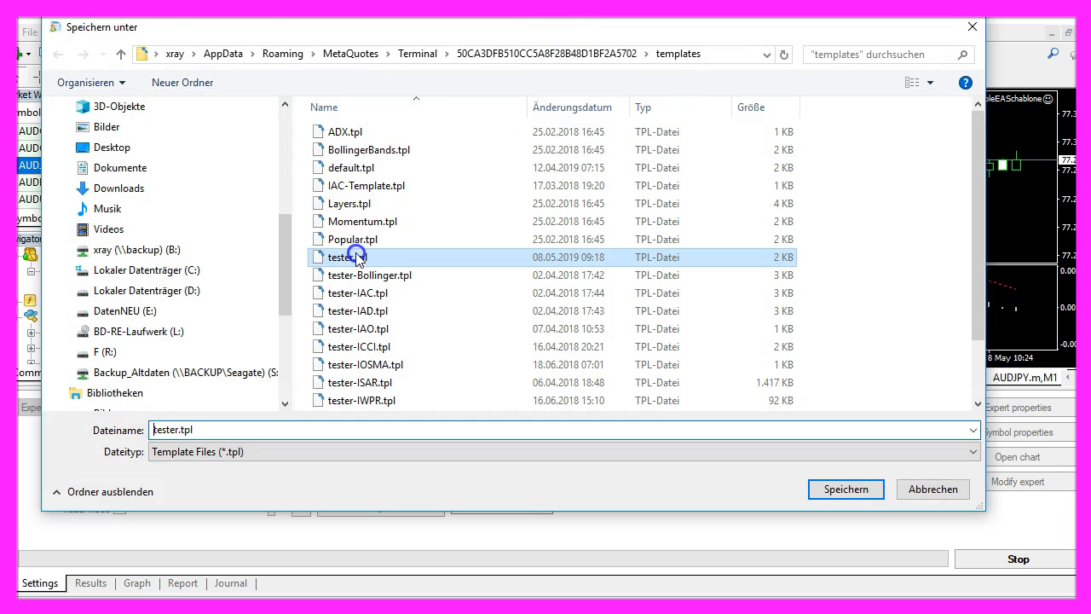
Save the chart with MACD over tester.tpl as the tester template
double_click(344, 255)
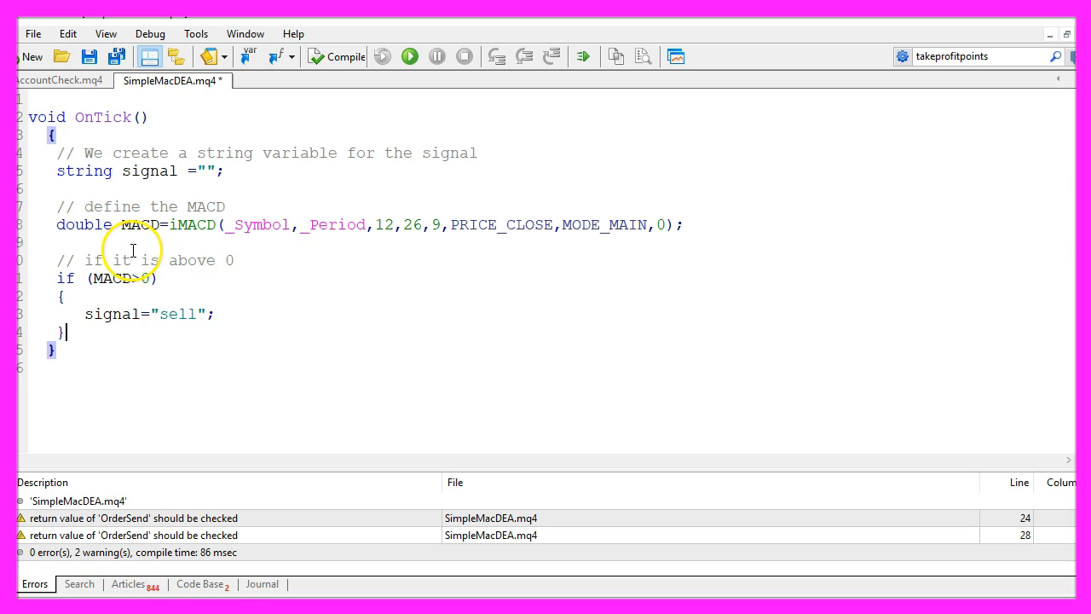
Set signal to "sell" when MACD is above 0 and "buy" when MACD is below 0
double_click(123, 277)
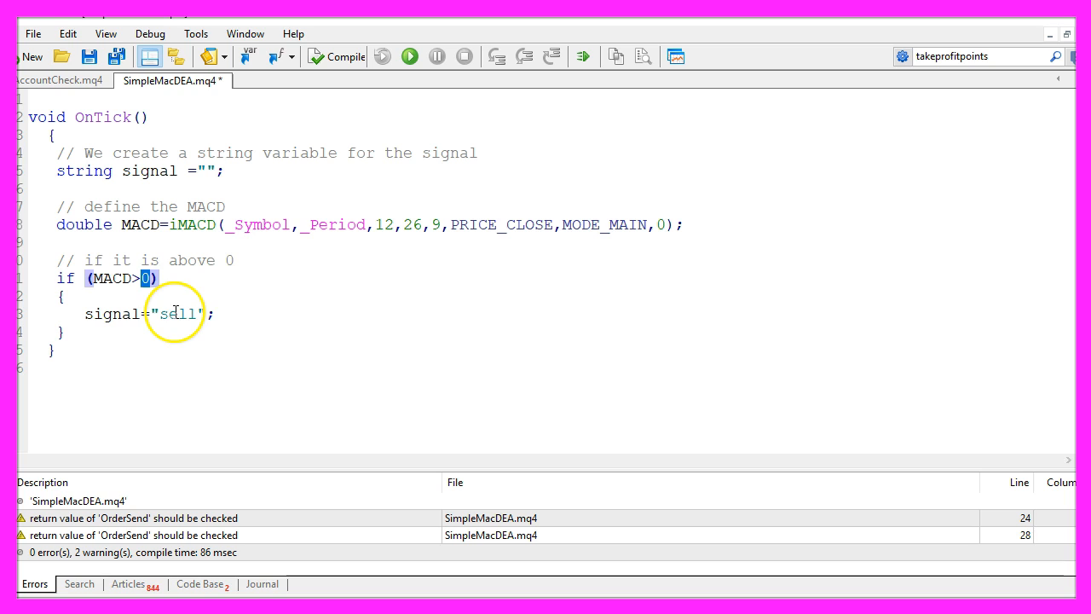
double_click(177, 314)
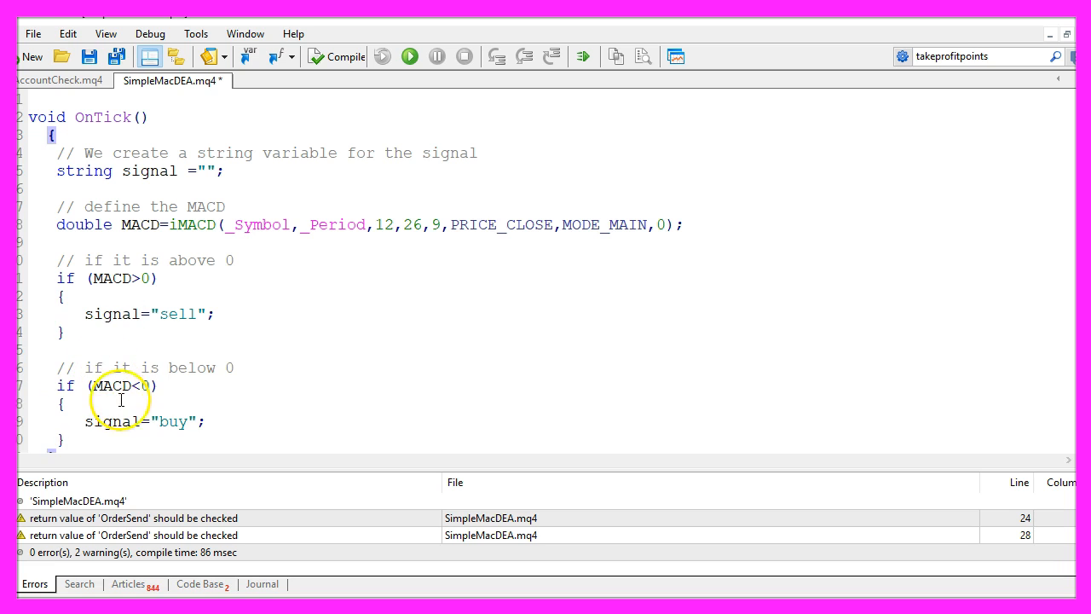
double_click(119, 385)
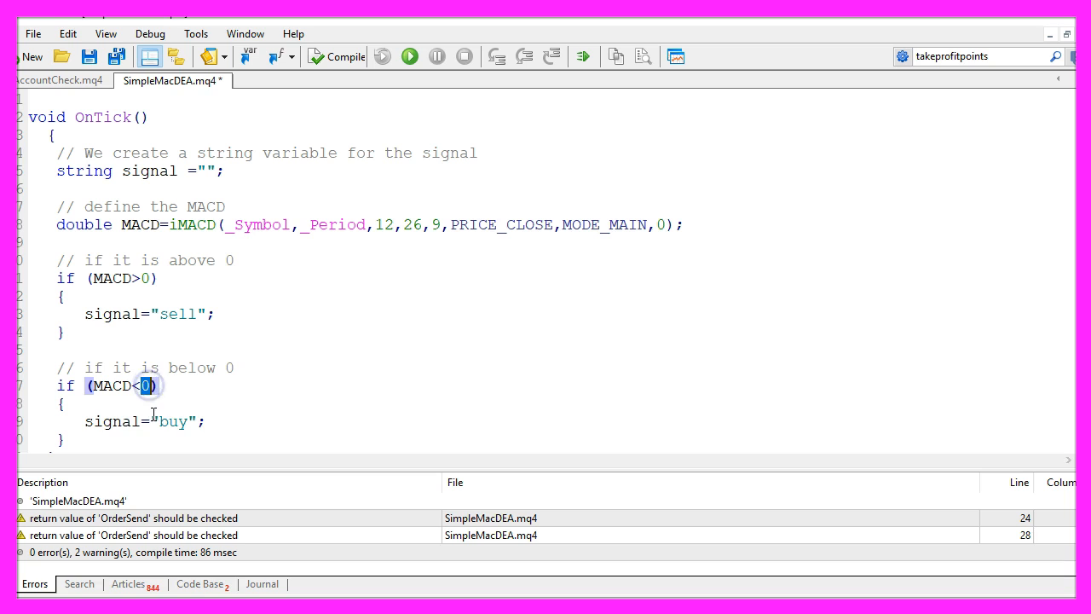
double_click(174, 421)
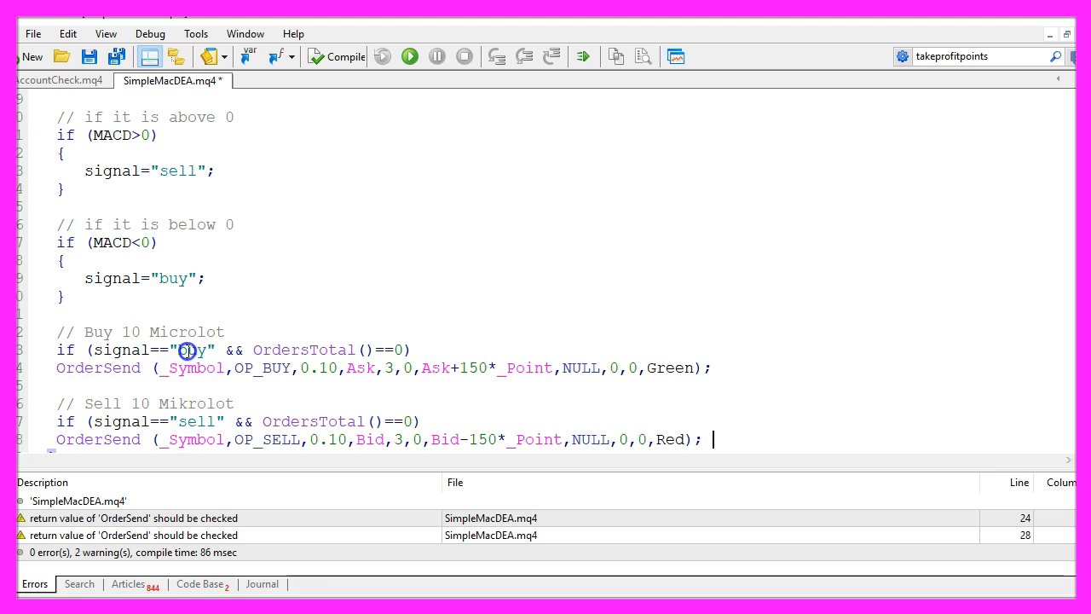
double_click(191, 349)
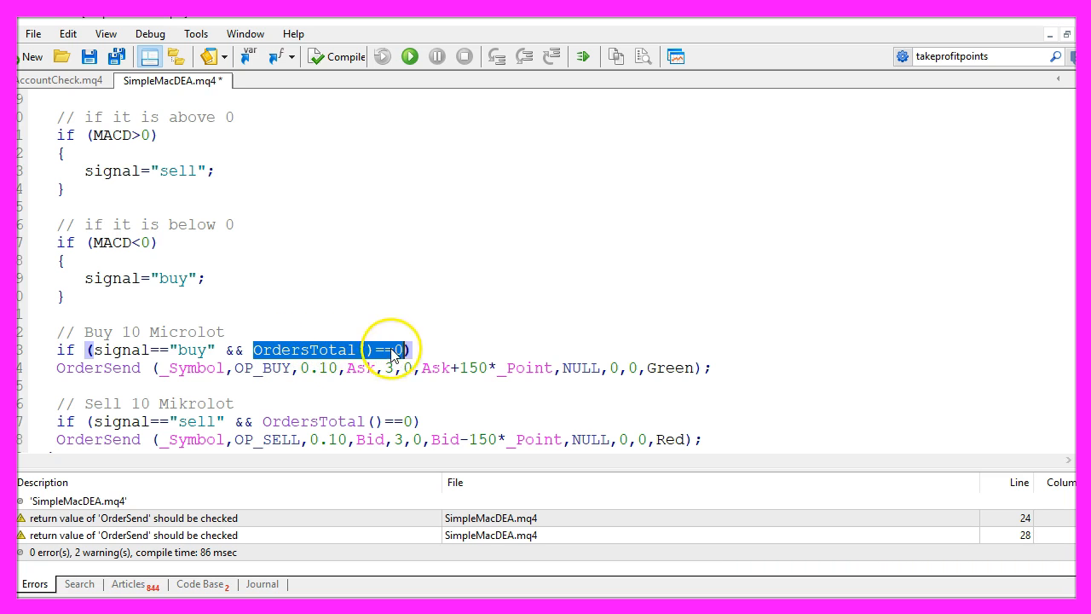
double_click(97, 368)
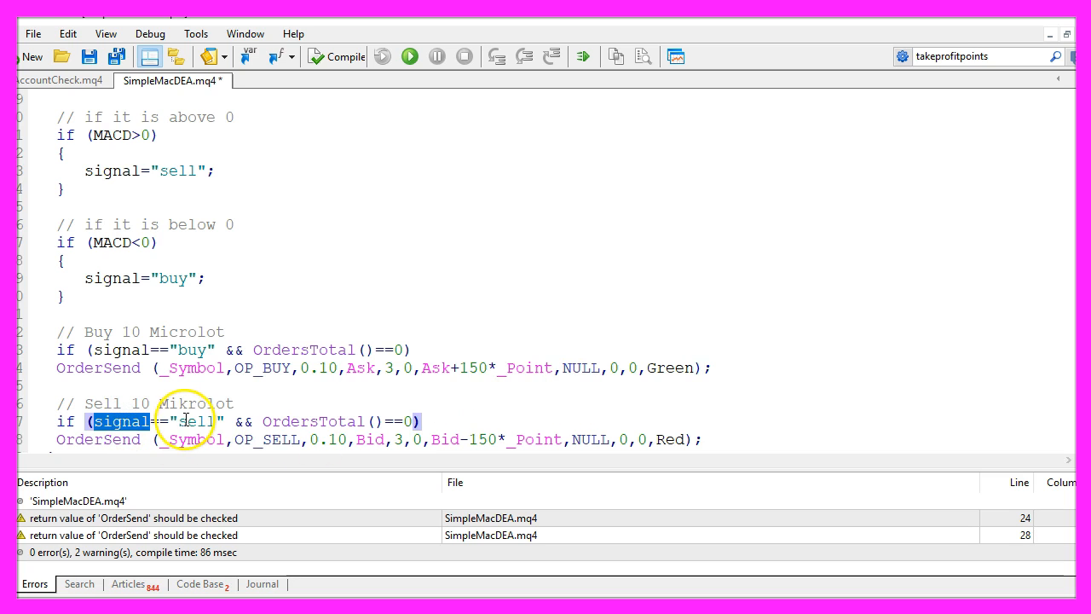
double_click(196, 419)
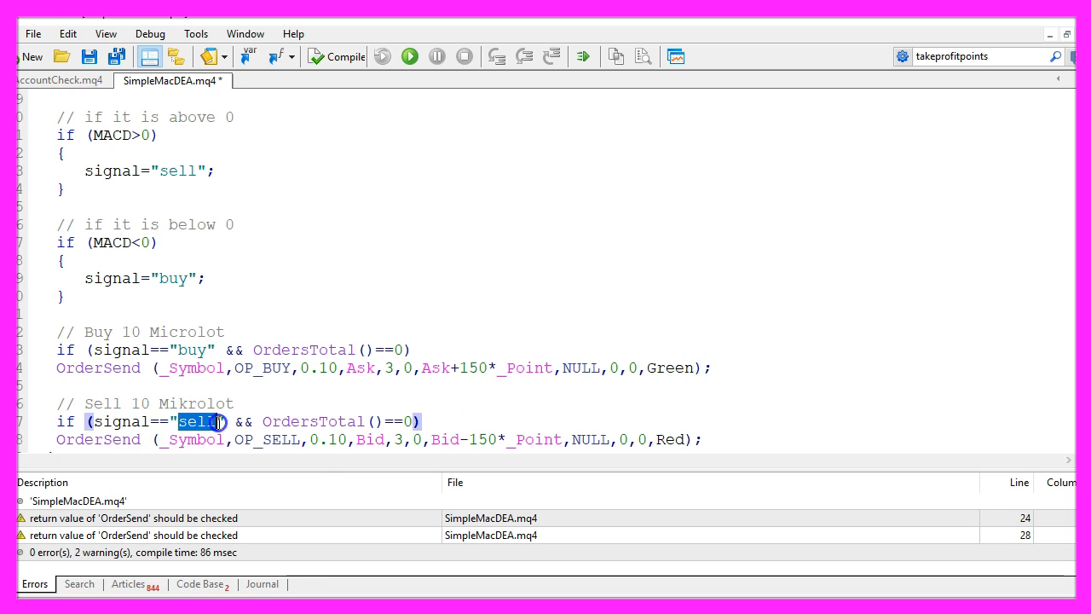
double_click(332, 421)
text(Comment ("The current signal is: ",signal);)
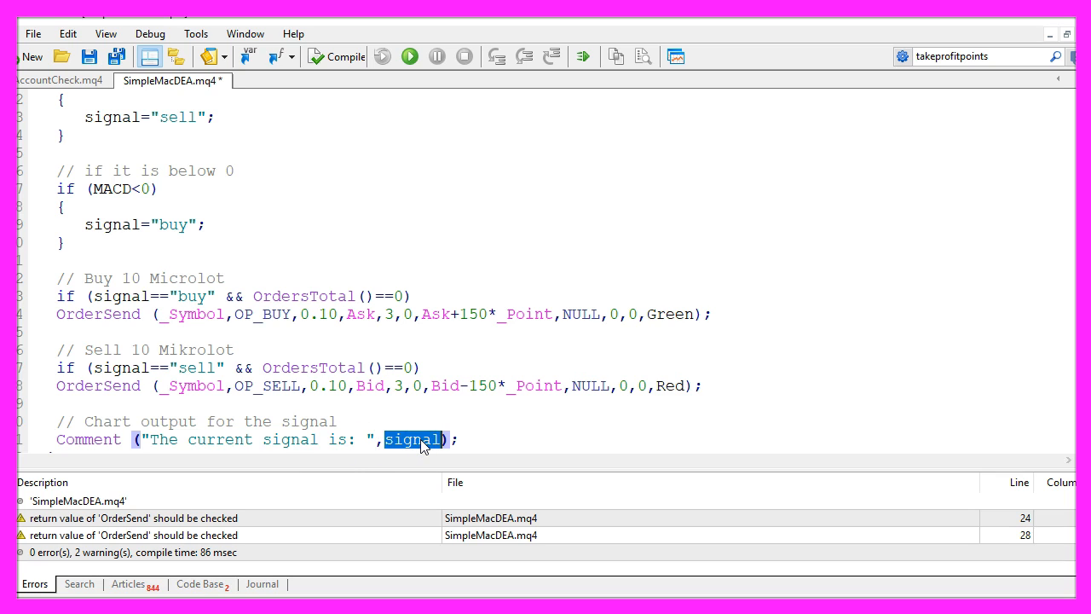
mouse_move(340, 56)
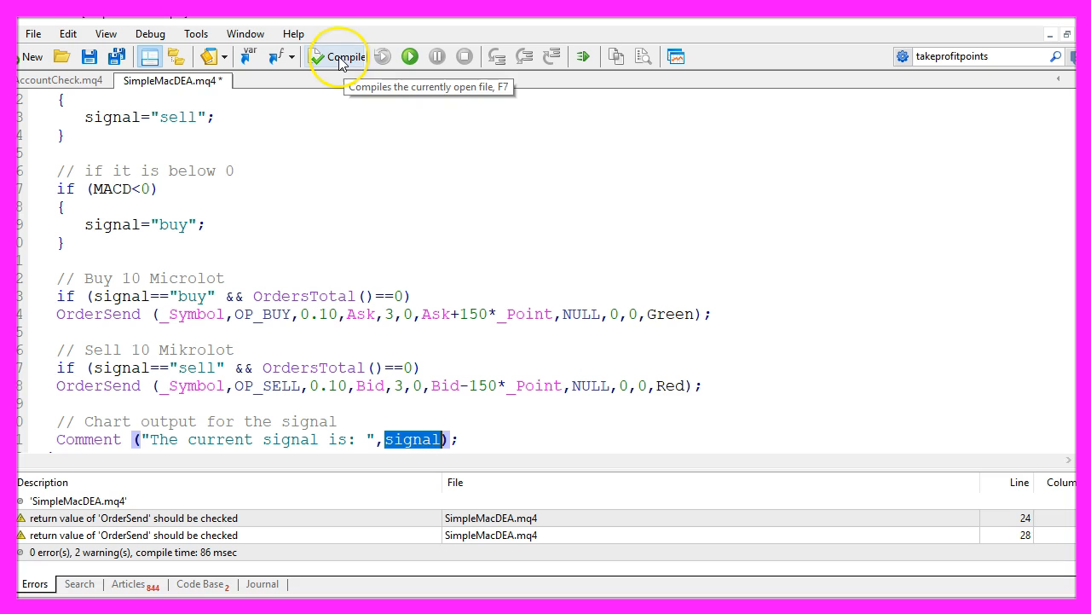
Compile SimpleMacDEA with 0 errors and switch back to the MetaTrader 4 terminal
click(339, 56)
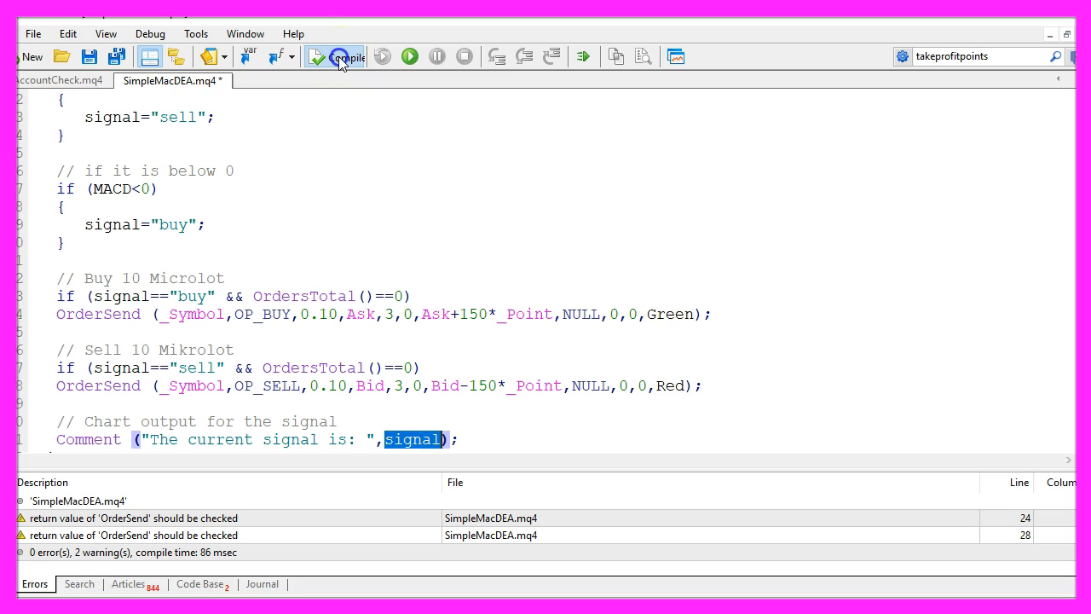
click(340, 57)
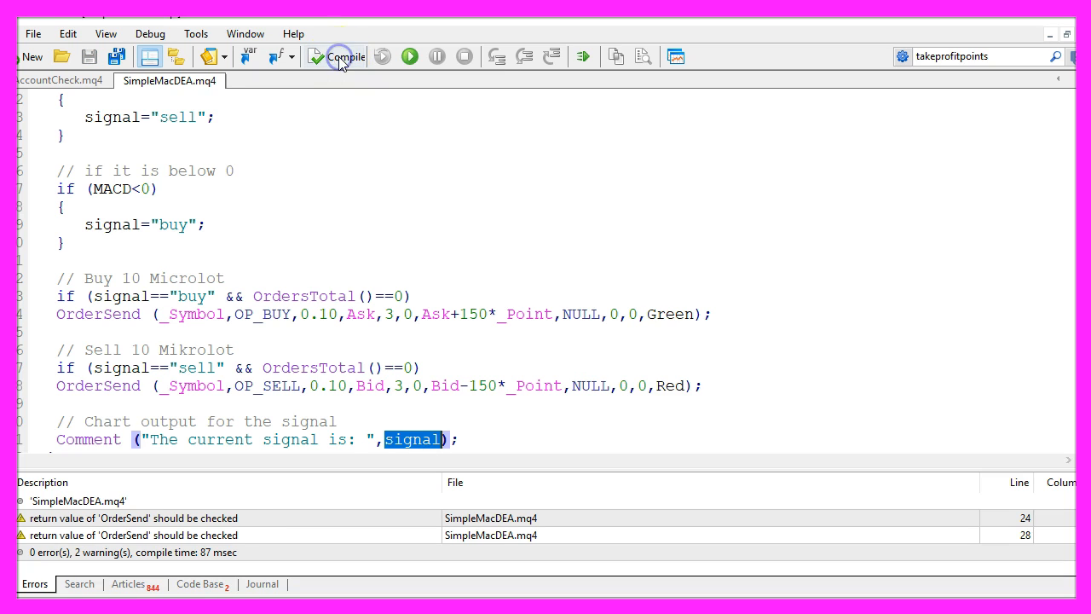
click(111, 552)
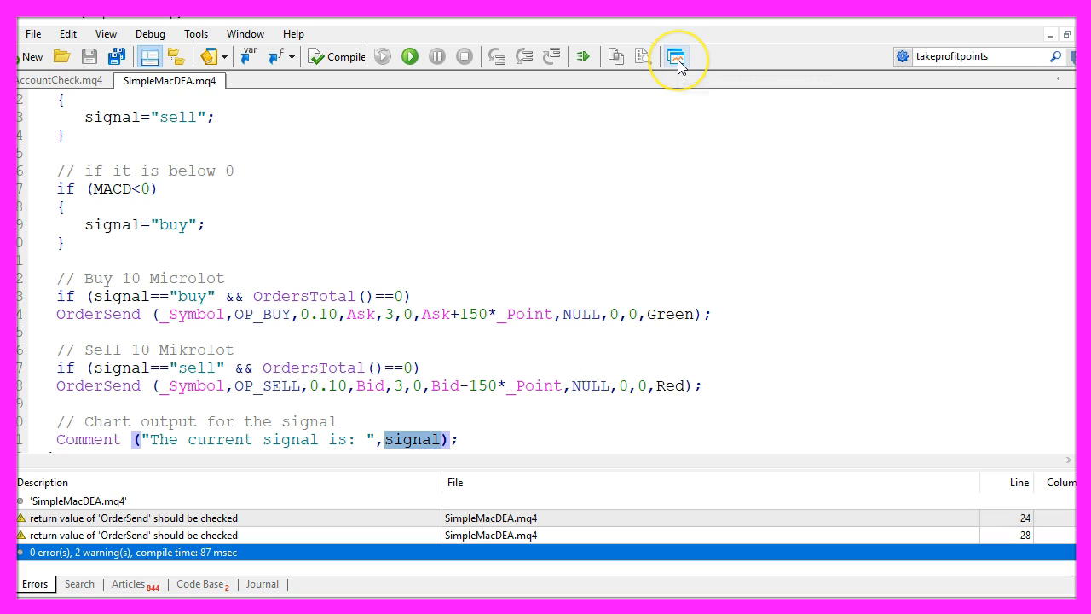
mouse_move(675, 56)
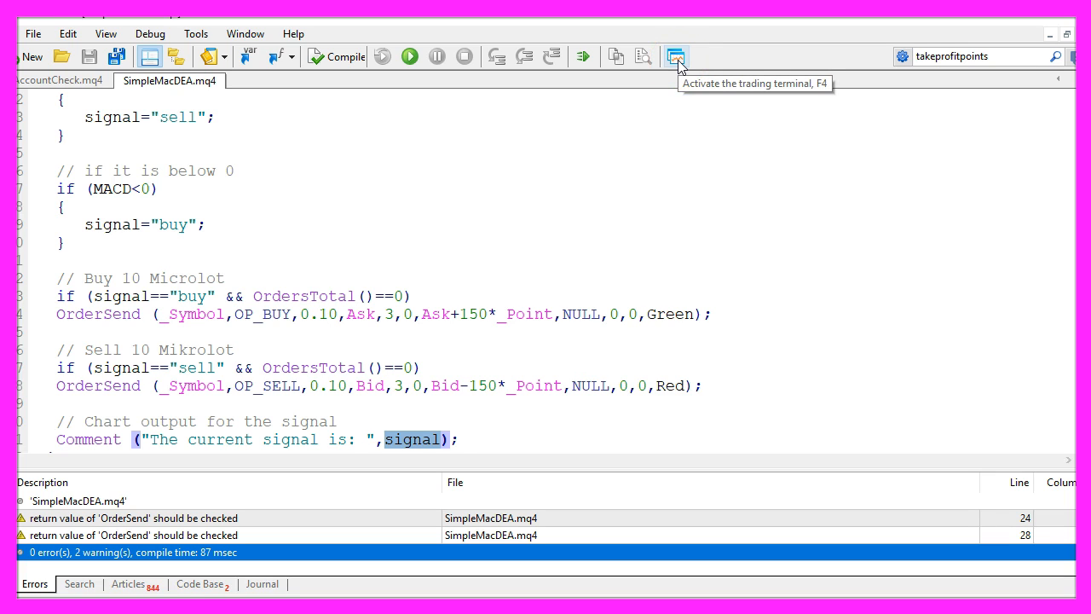
click(676, 56)
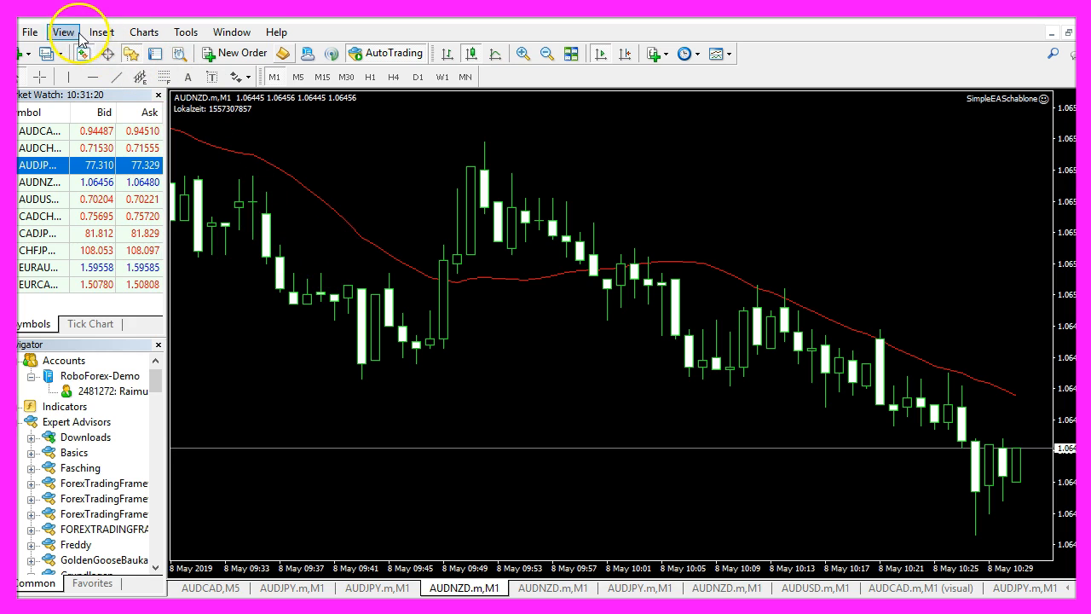
Run SimpleMacDEA.ex4 in the Strategy Tester in visual mode from View > Strategy Tester
click(61, 31)
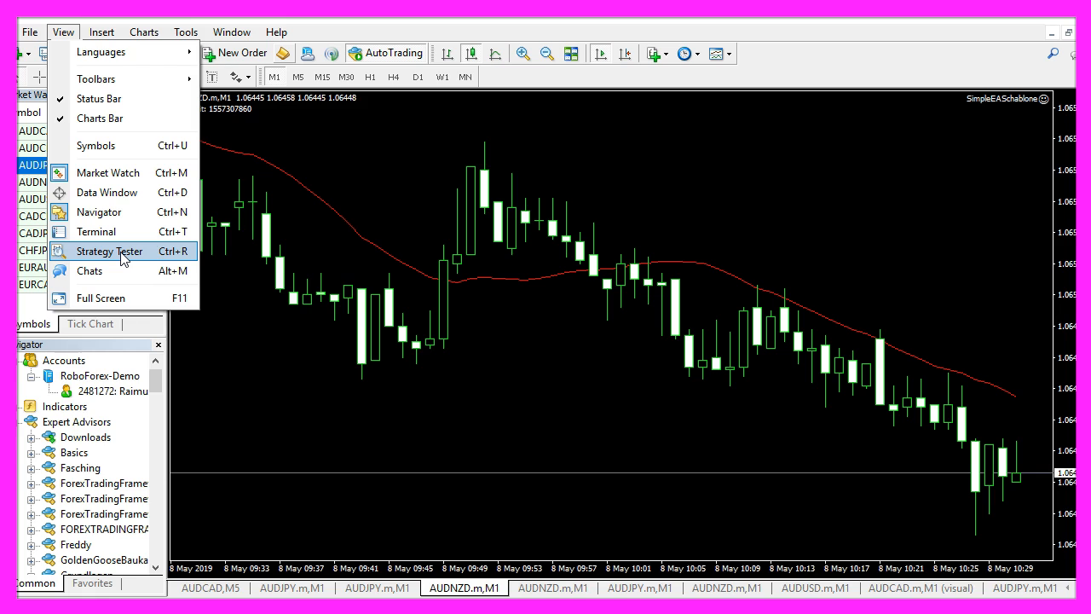
click(109, 250)
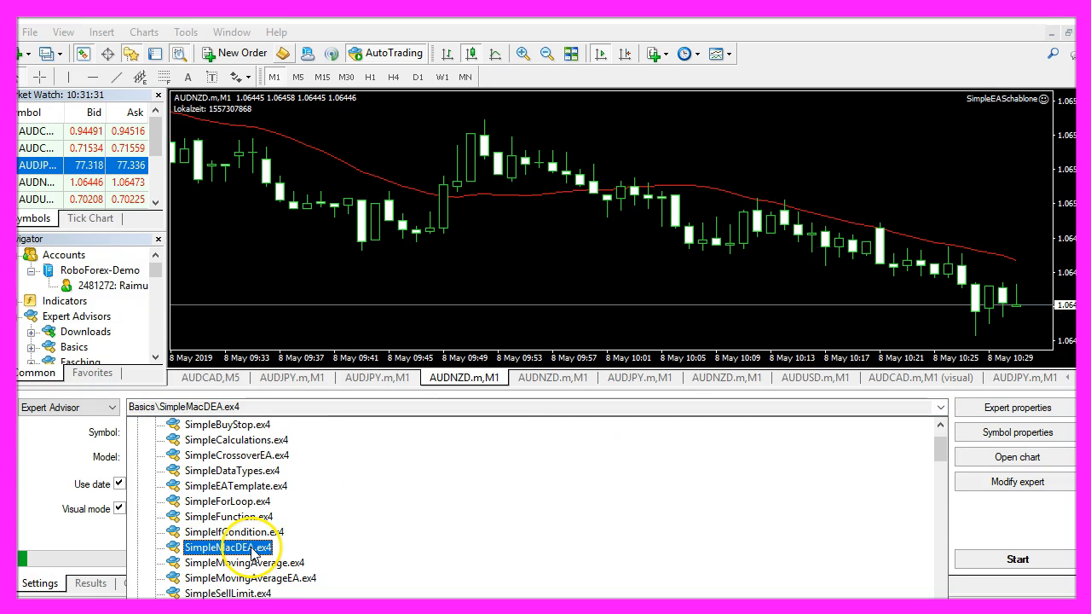
double_click(227, 546)
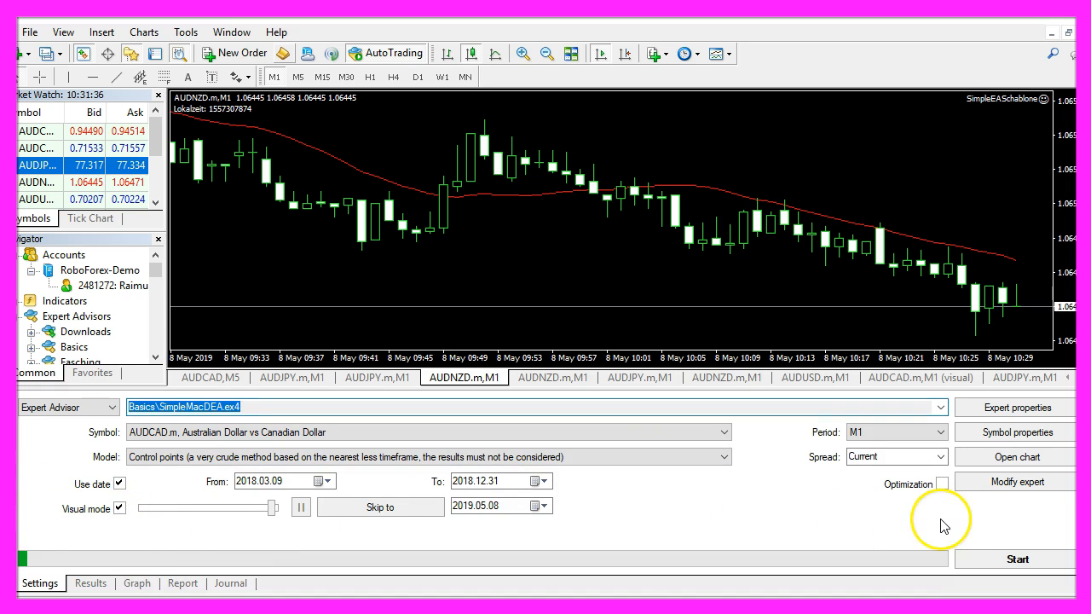
click(1017, 559)
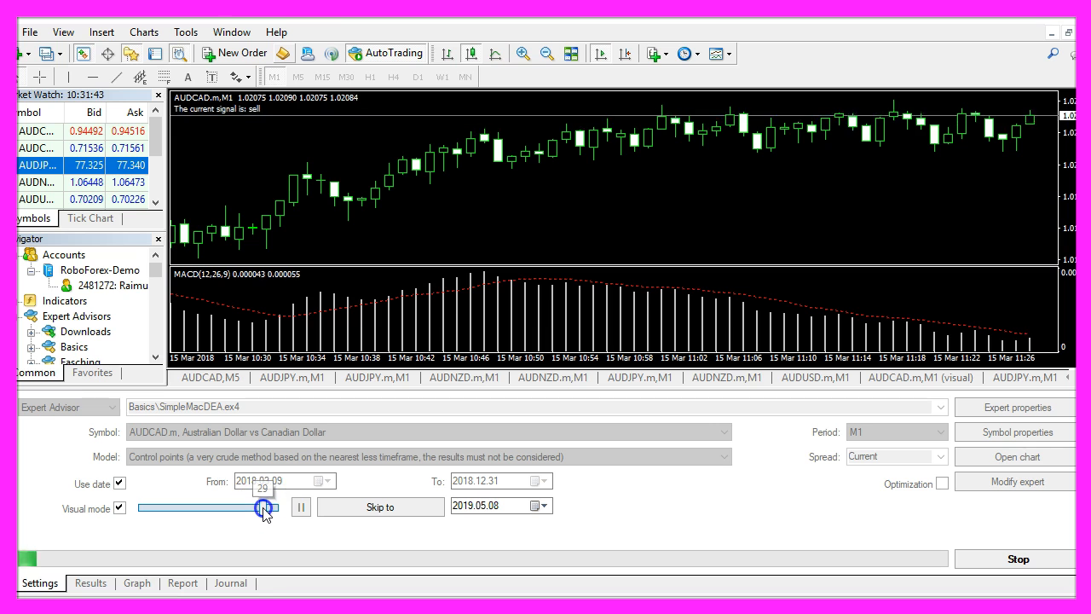